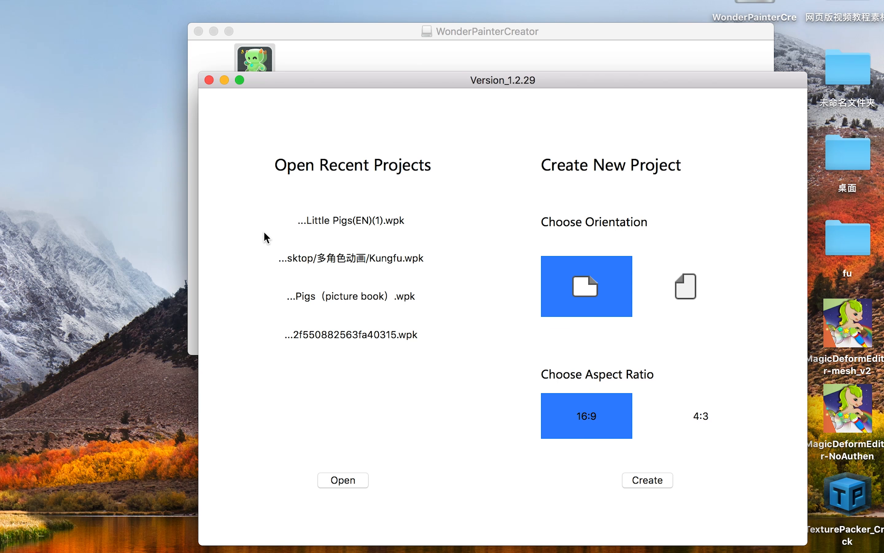
pyautogui.moveTo(416, 224)
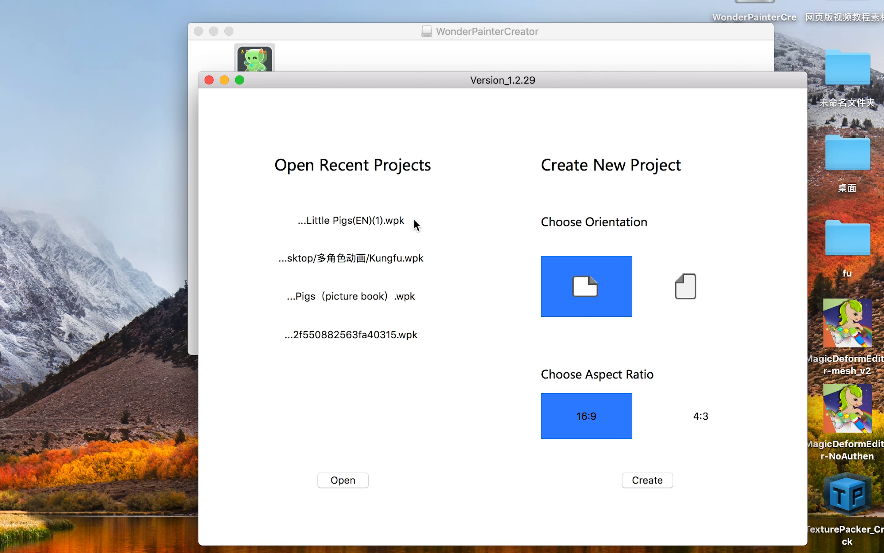
pyautogui.moveTo(684, 289)
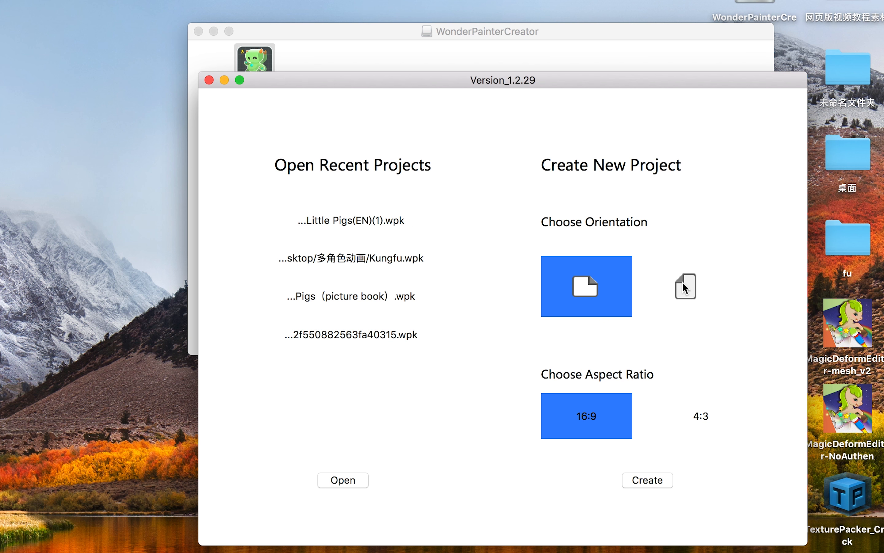
pyautogui.moveTo(605, 376)
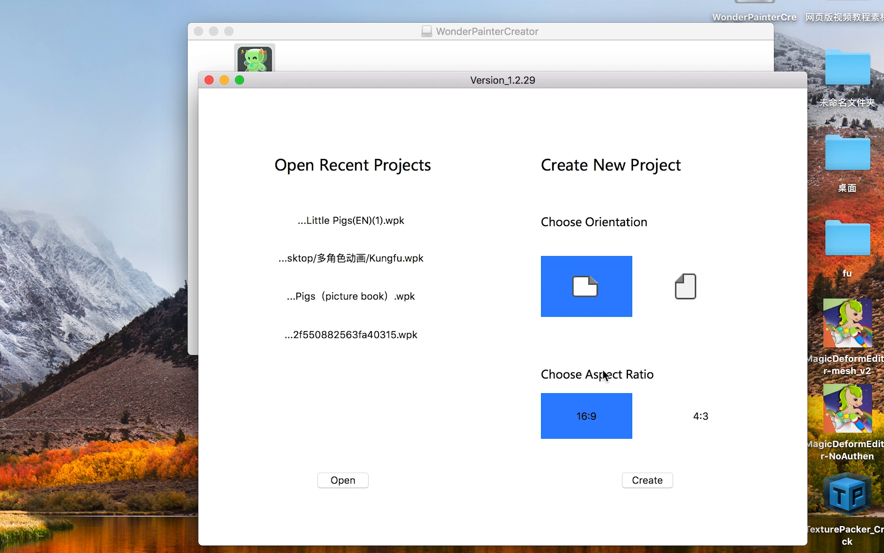
pyautogui.moveTo(599, 418)
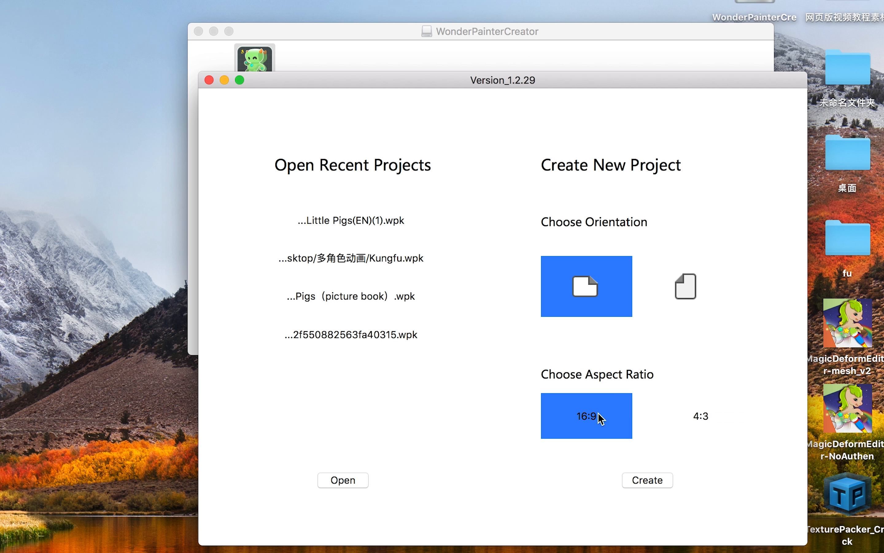
# Load the storyboard project, view the Prompt 4 entry and show scene2's meadow on the stage
pyautogui.click(646, 480)
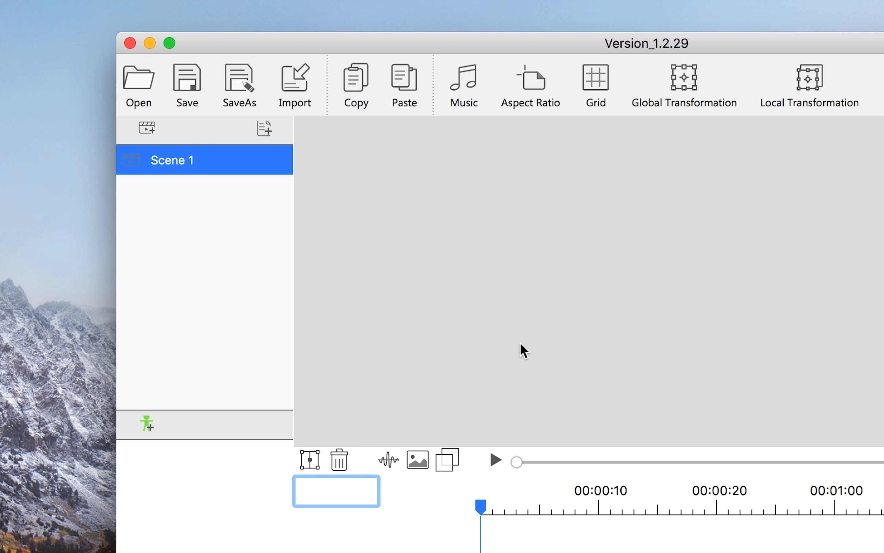
pyautogui.moveTo(232, 259)
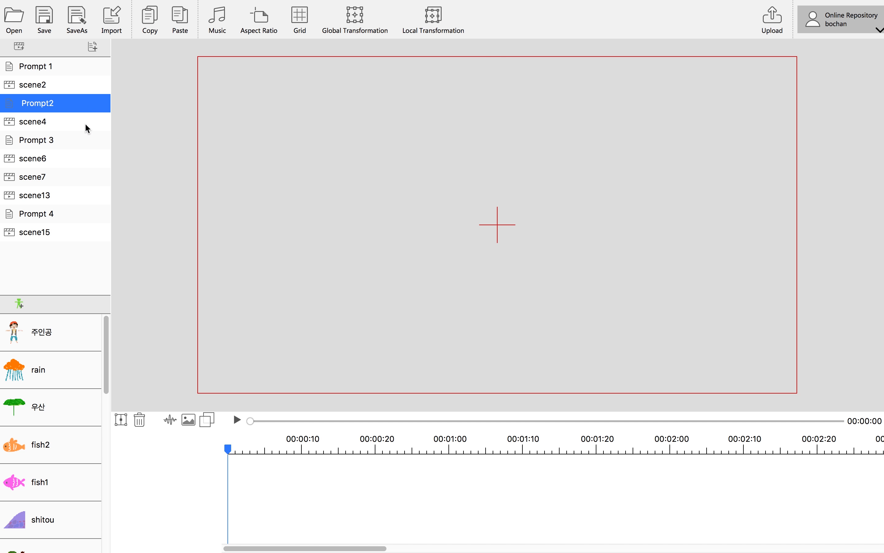
pyautogui.click(37, 213)
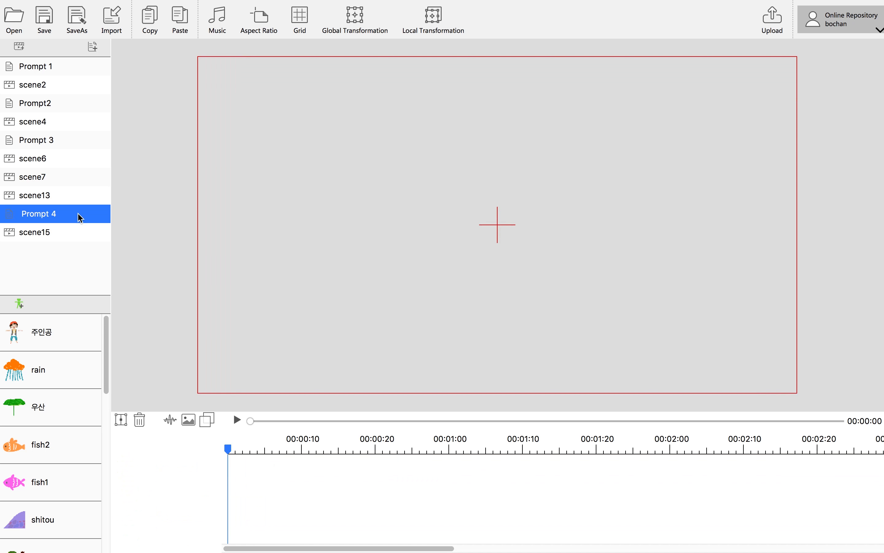
pyautogui.click(33, 85)
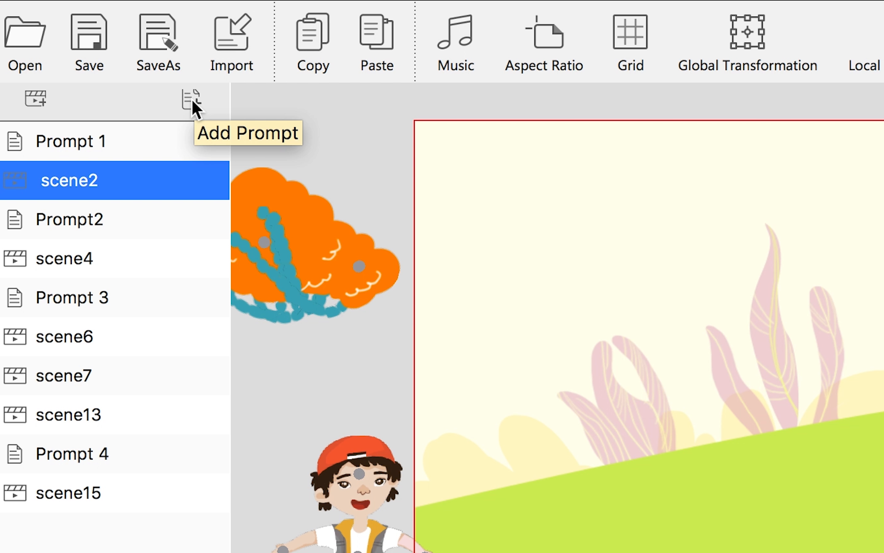
pyautogui.click(72, 219)
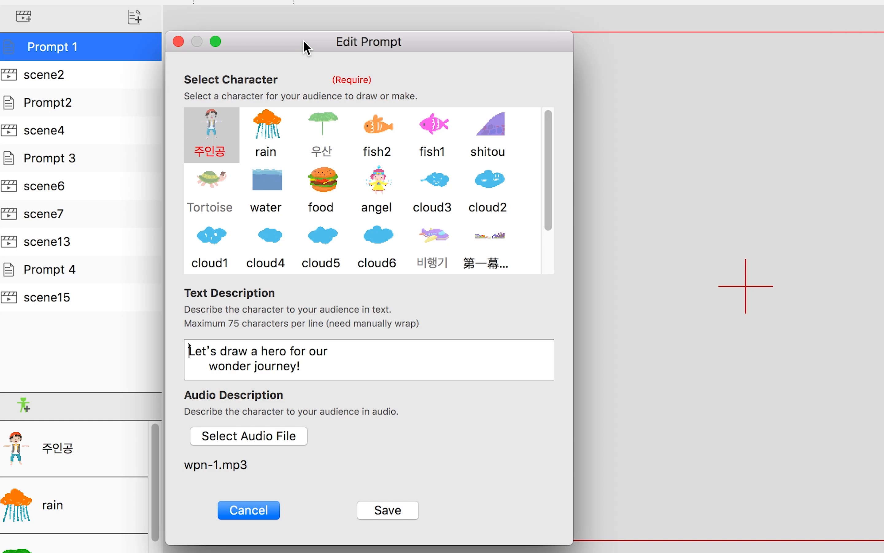
pyautogui.click(266, 125)
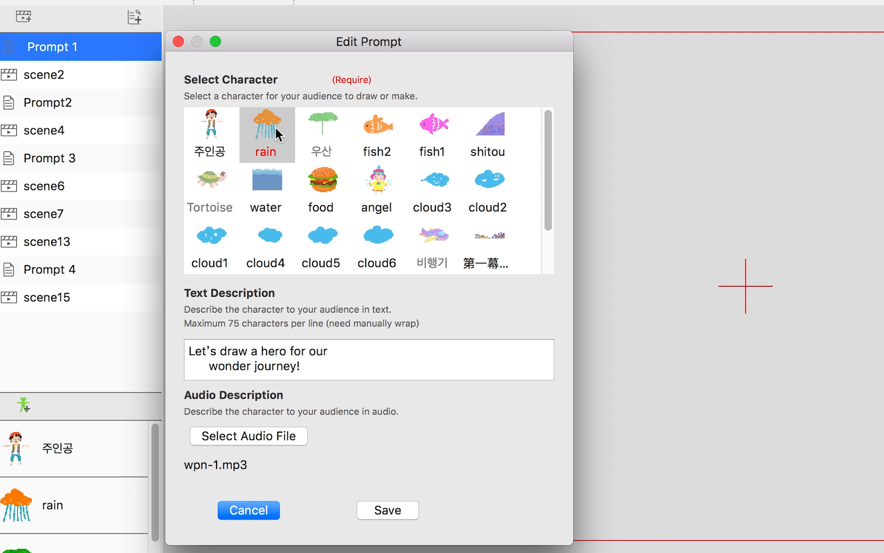
pyautogui.click(433, 126)
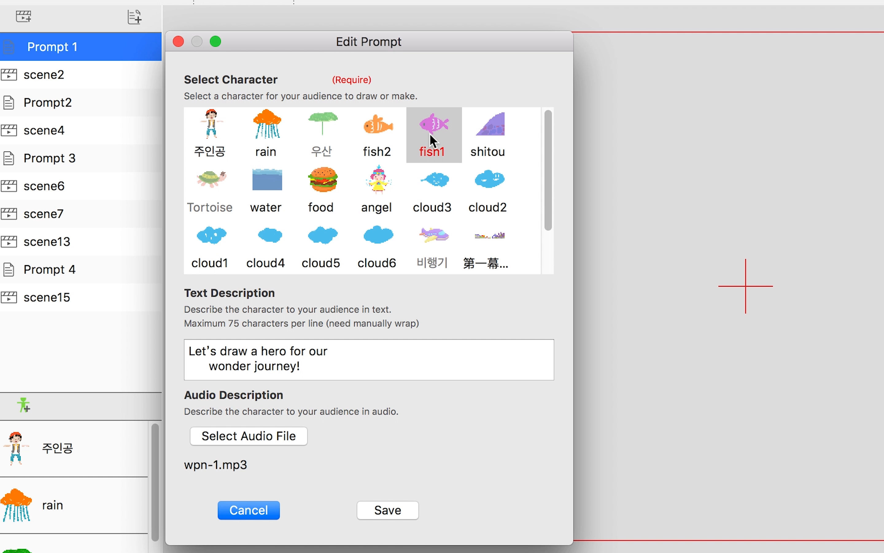
pyautogui.click(265, 125)
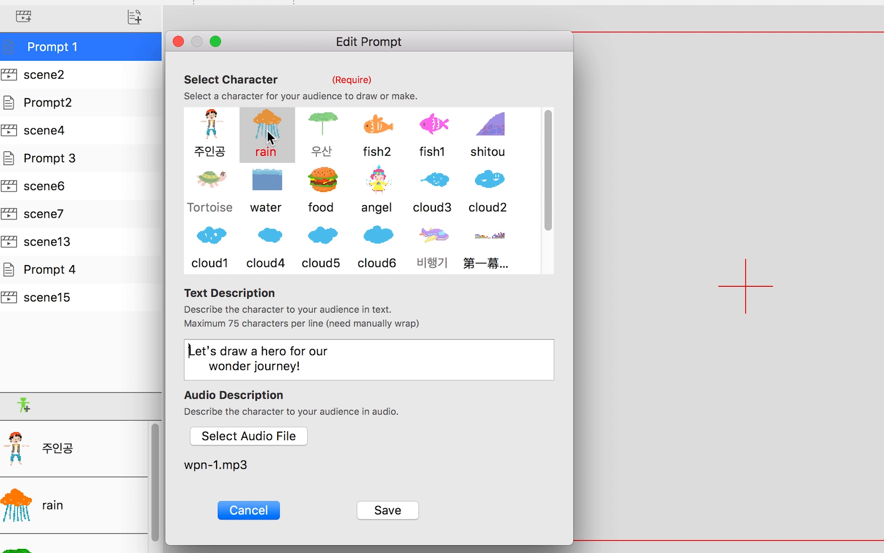
pyautogui.click(210, 134)
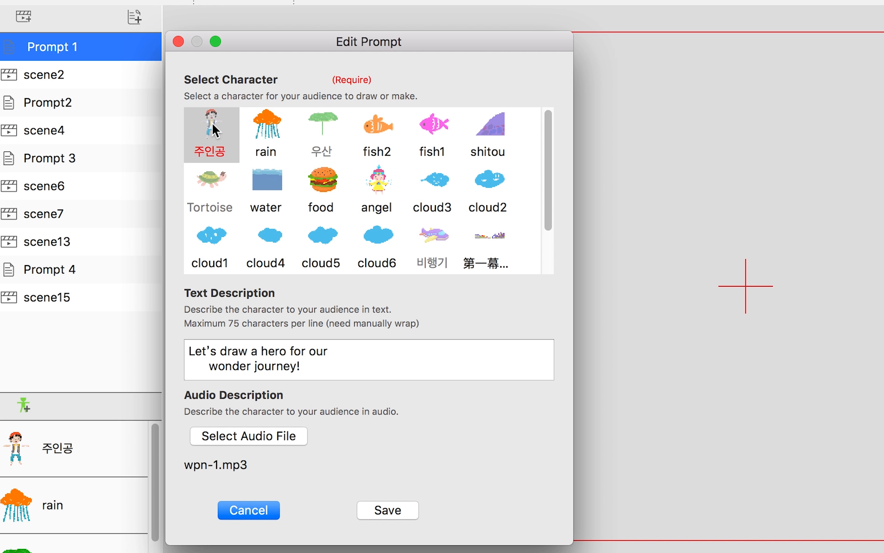
pyautogui.click(189, 351)
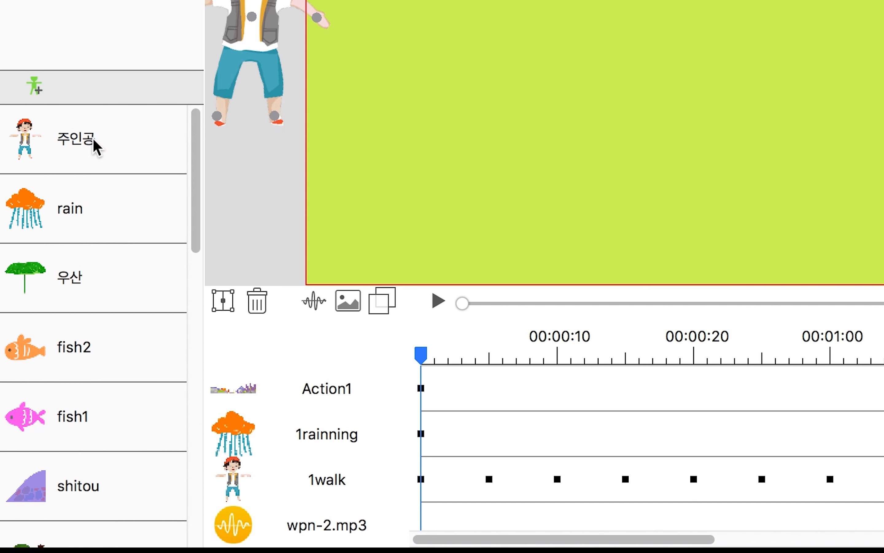
# Play scene2's hero walk animation from the timeline and pause it
pyautogui.click(76, 138)
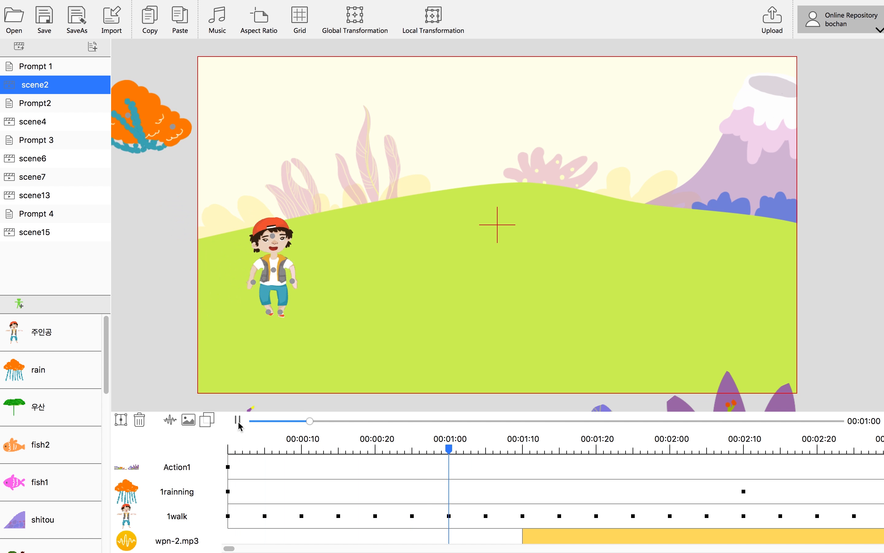
pyautogui.click(238, 421)
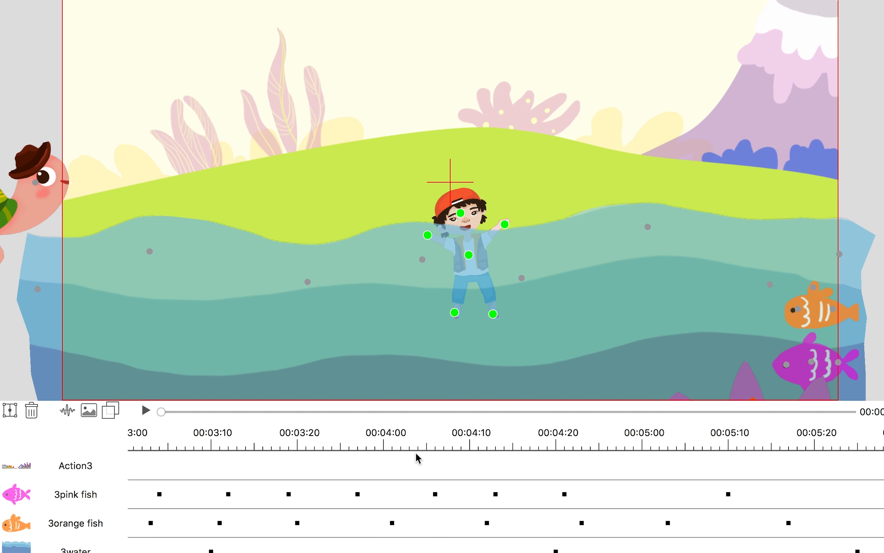
# Show night-sky scene15 on the stage and bring up the orientation/aspect-ratio chooser
pyautogui.hscroll(-3)
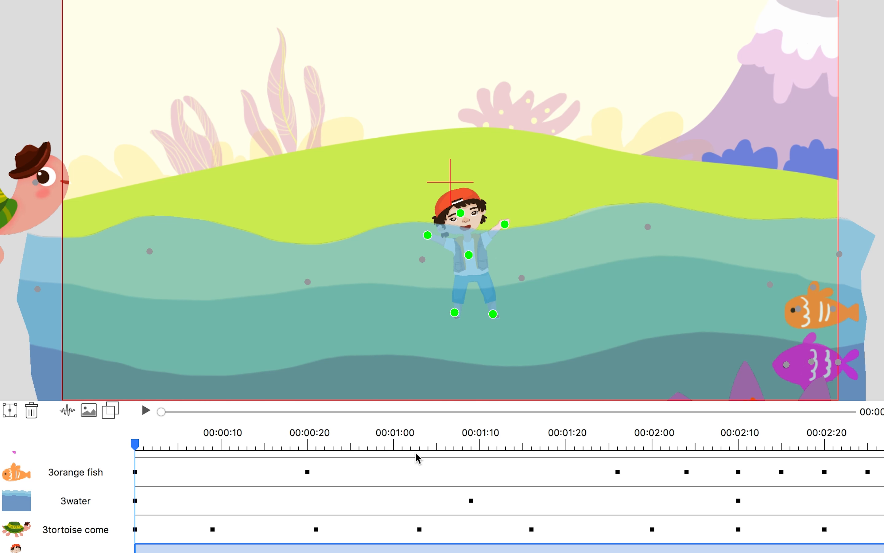
pyautogui.click(37, 232)
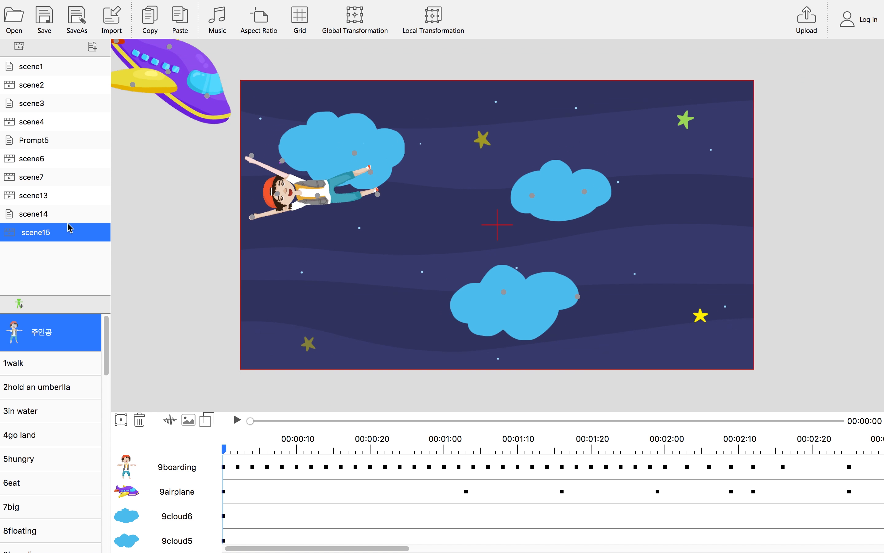
pyautogui.moveTo(259, 21)
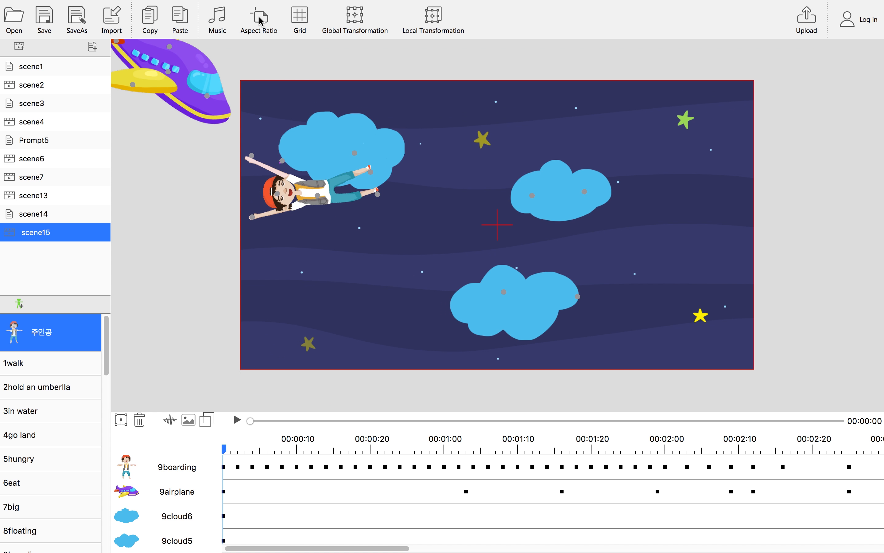
pyautogui.click(259, 17)
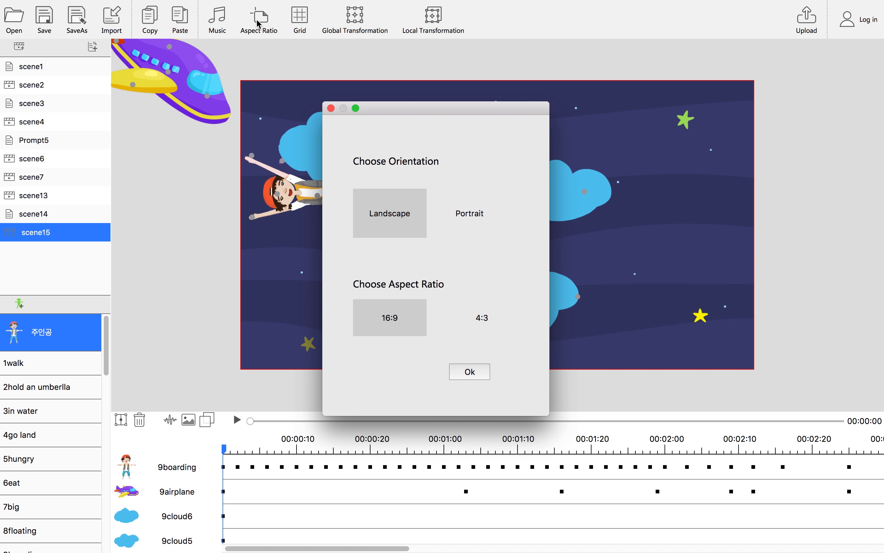